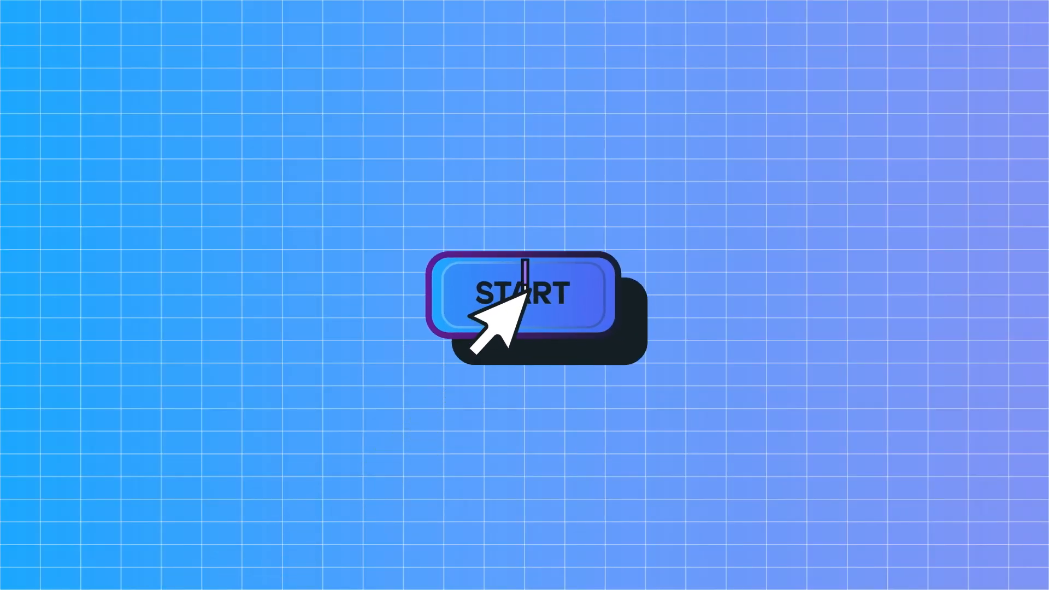
Review the Encryption module page, then move to the Go HabIT administrator home.
left_click(522, 293)
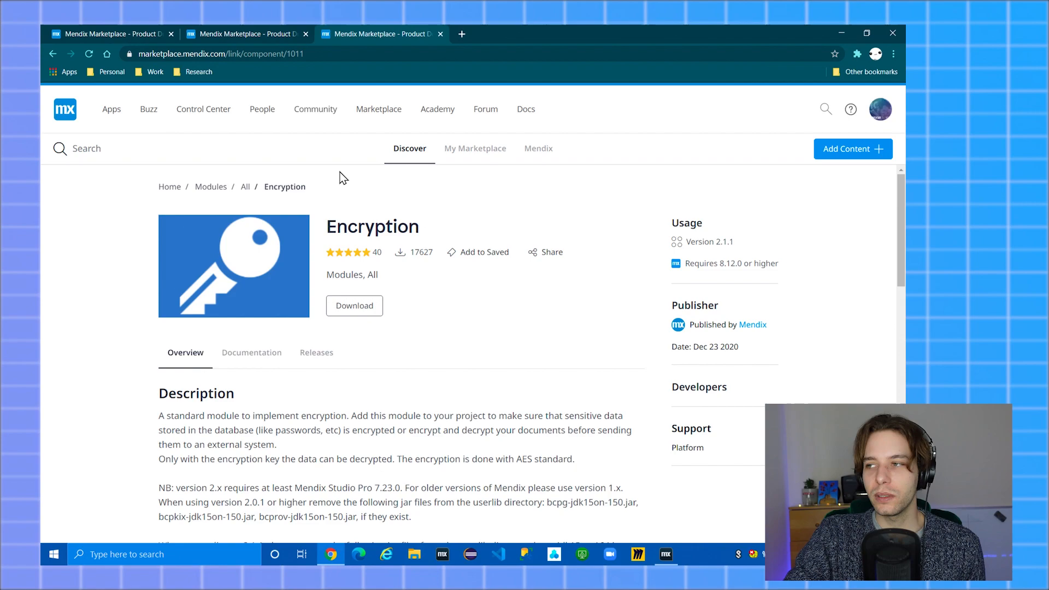
mouse_move(662, 524)
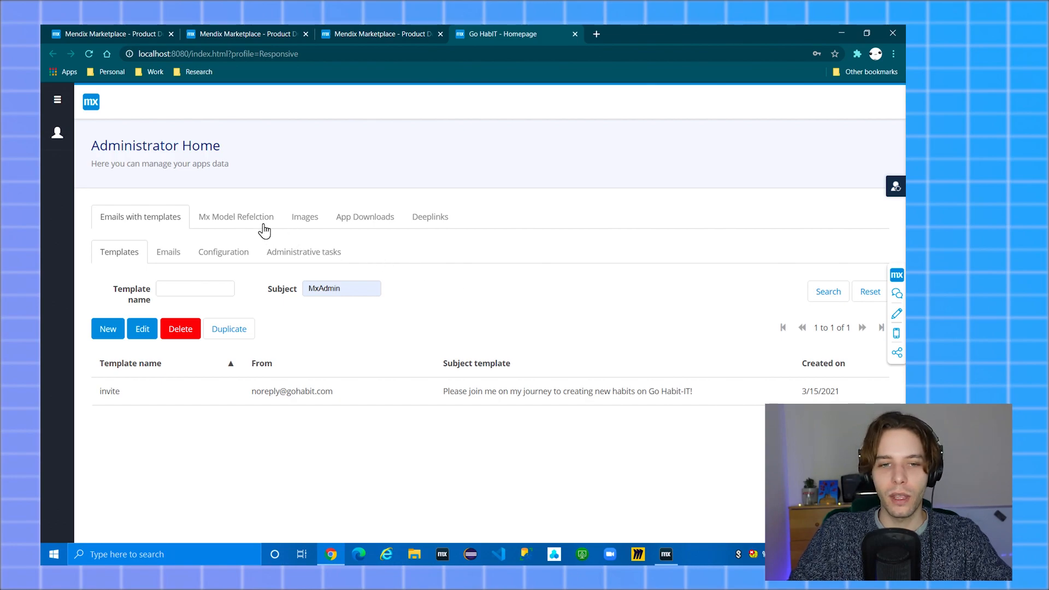
left_click(236, 217)
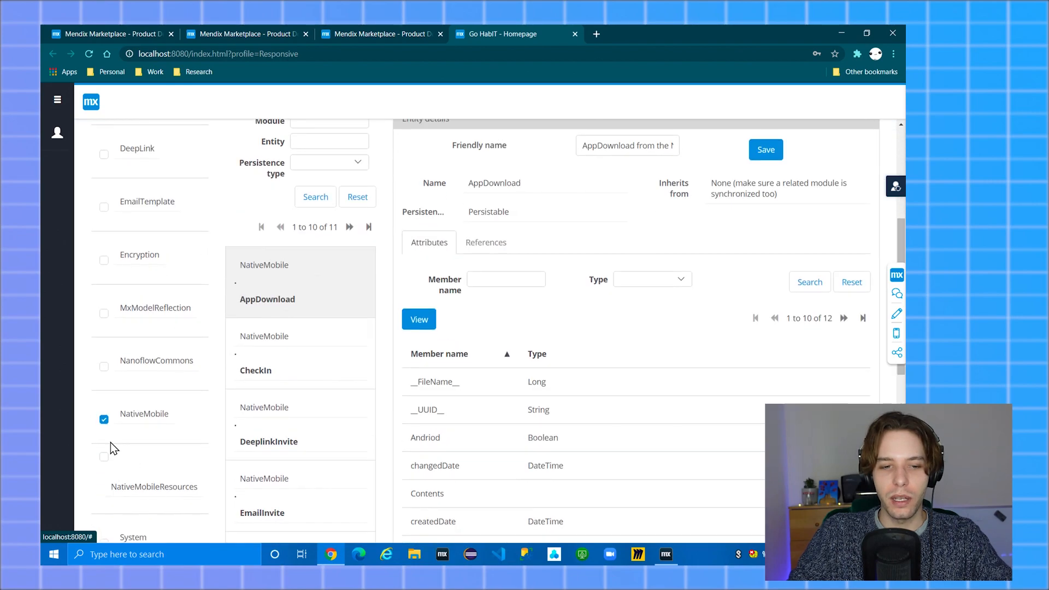
left_click(104, 420)
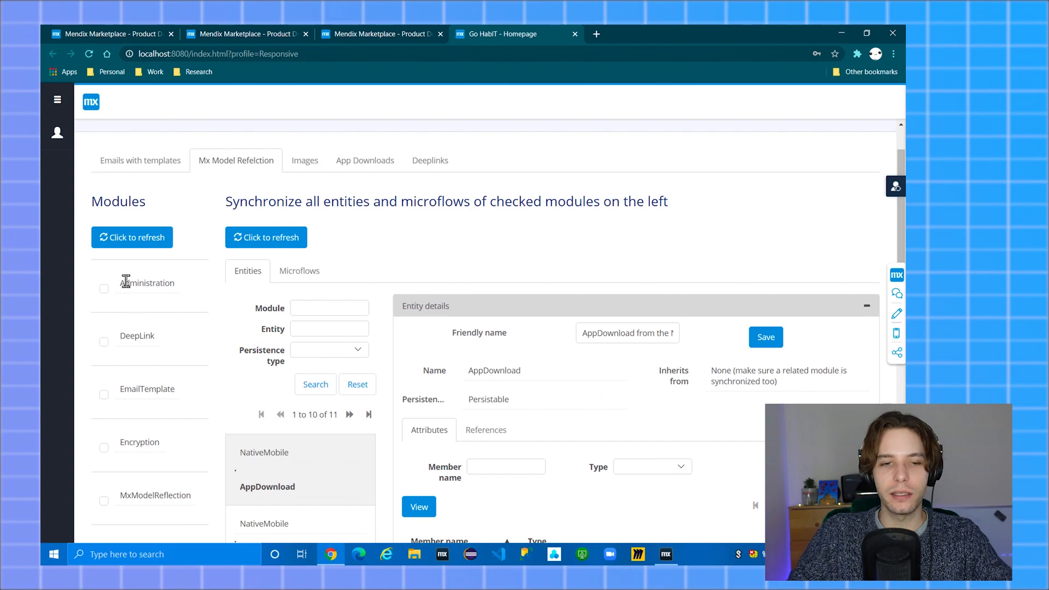
left_click(132, 238)
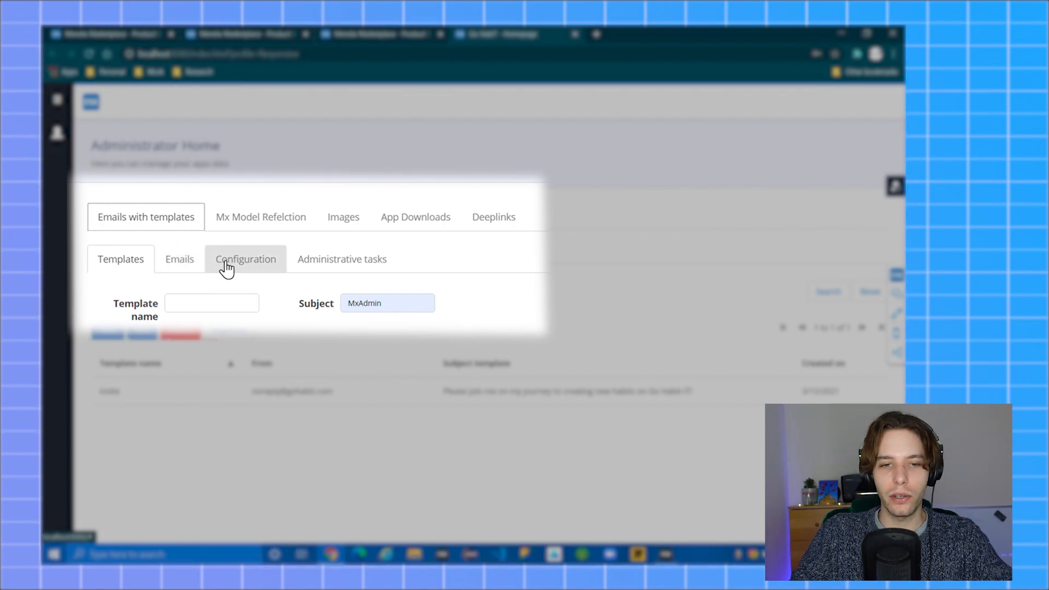
Configure smtp.gmail.com with SSL on port 465 and enter the account password.
left_click(245, 258)
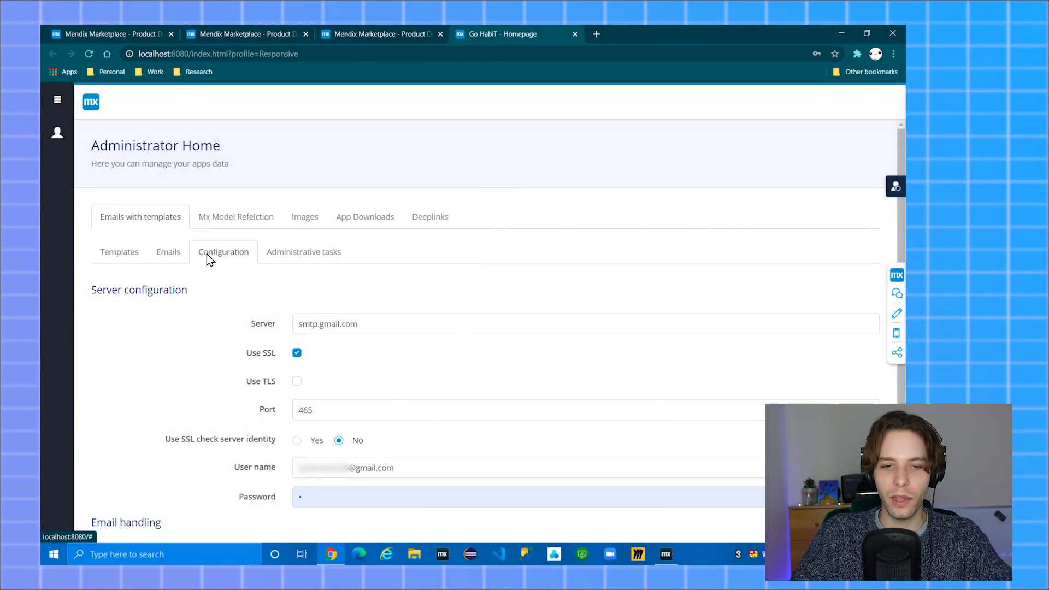
scroll("down", 3)
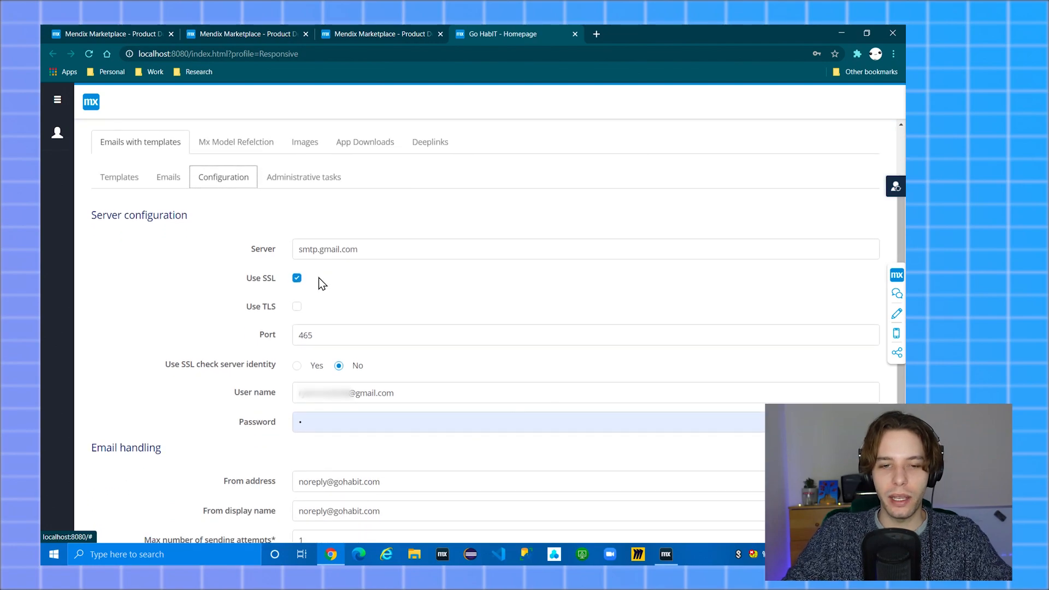
mouse_move(335, 277)
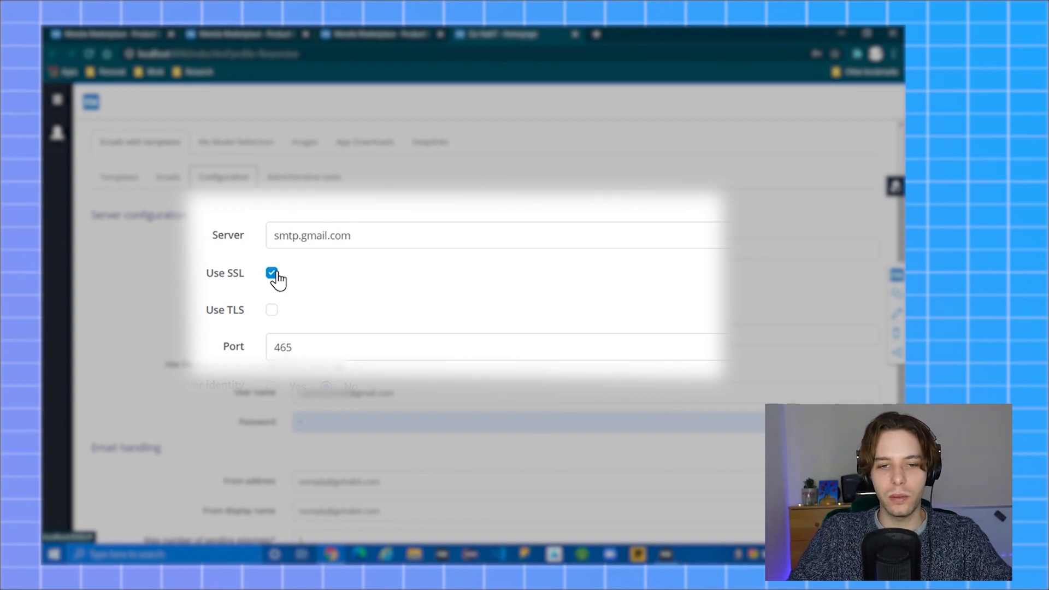
left_click(272, 273)
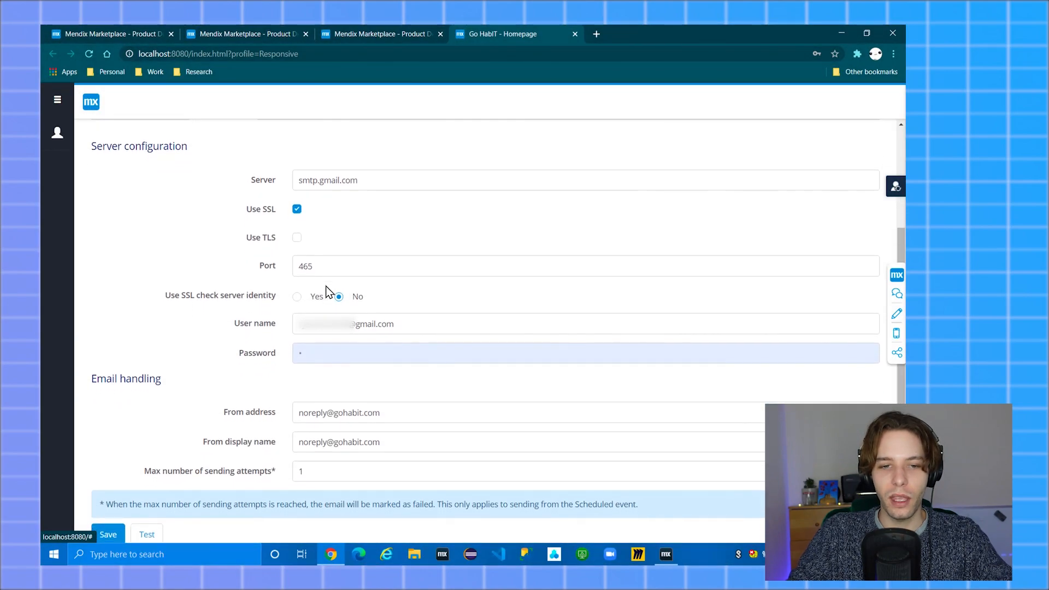
scroll("down", 3)
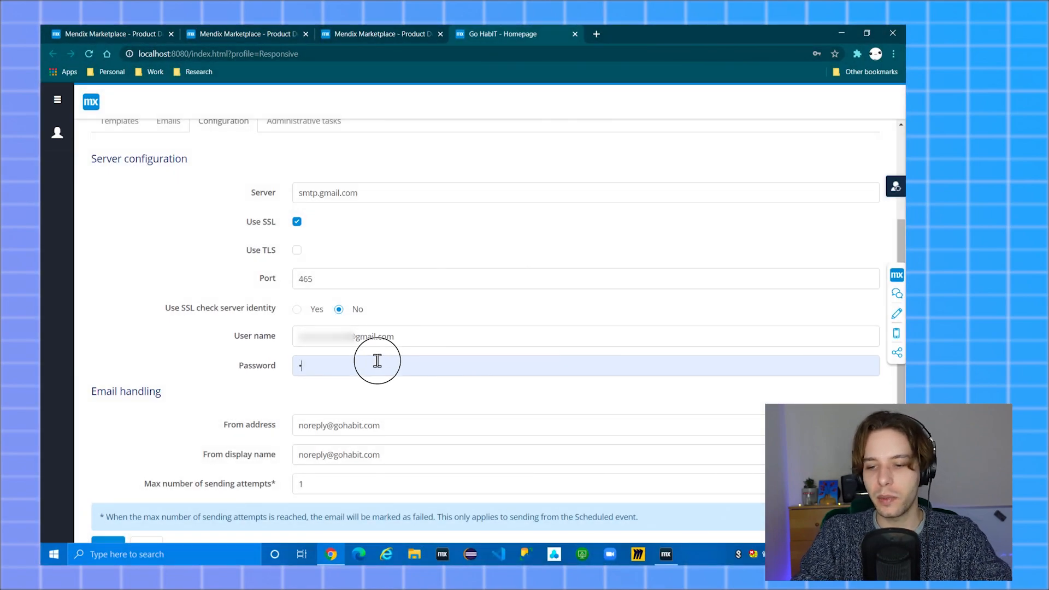
type("••")
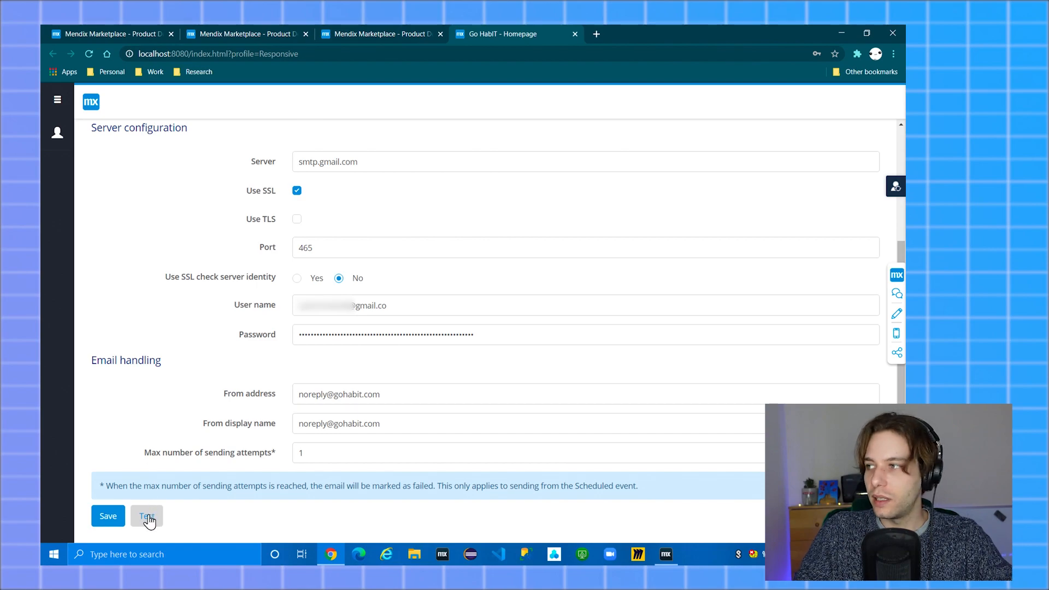
Send a test message and dismiss the failed credentials result.
left_click(147, 516)
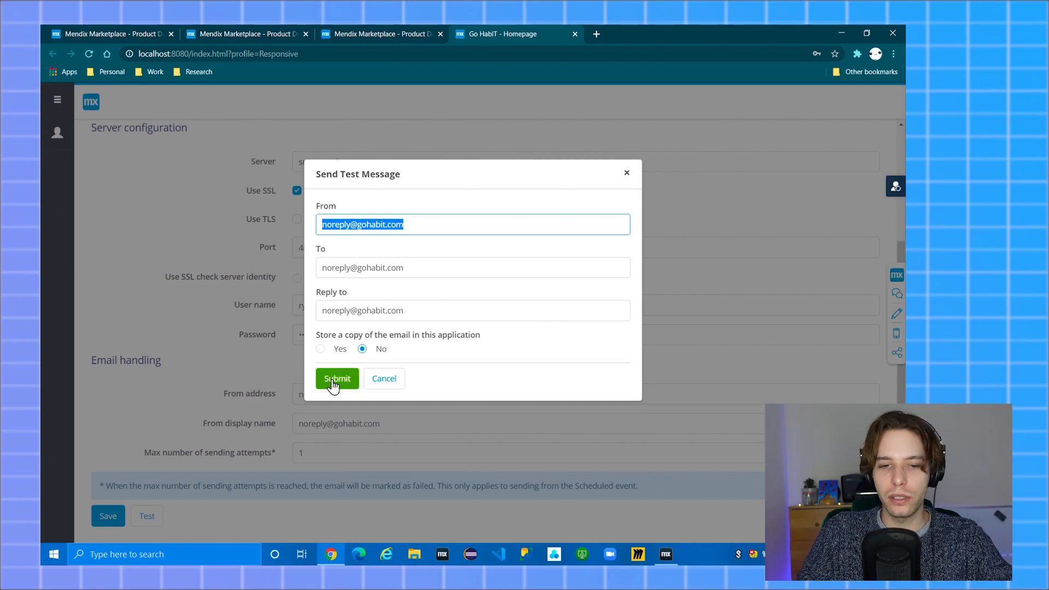
left_click(336, 378)
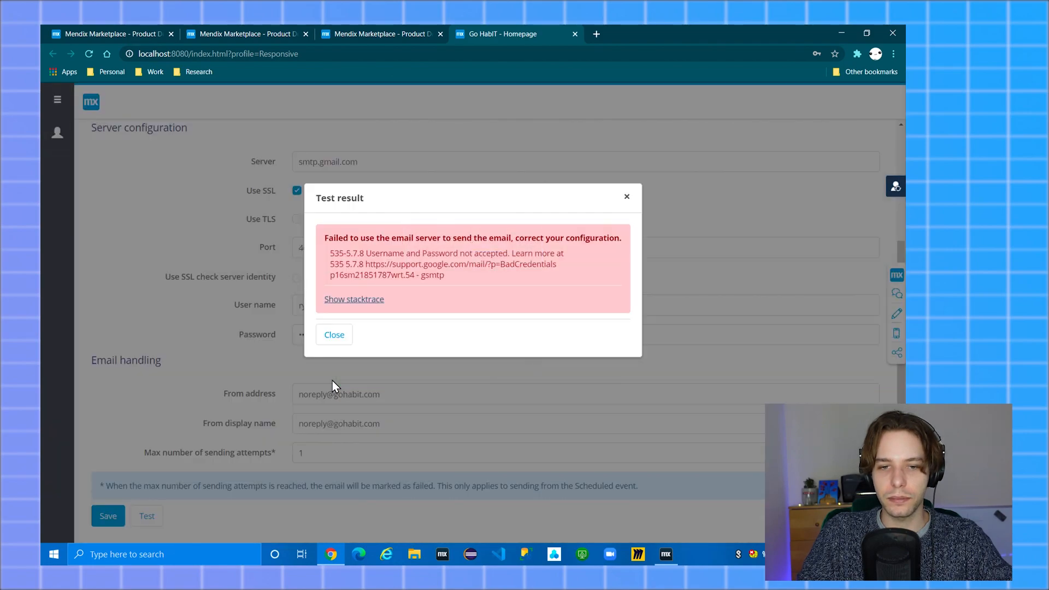
left_click(334, 334)
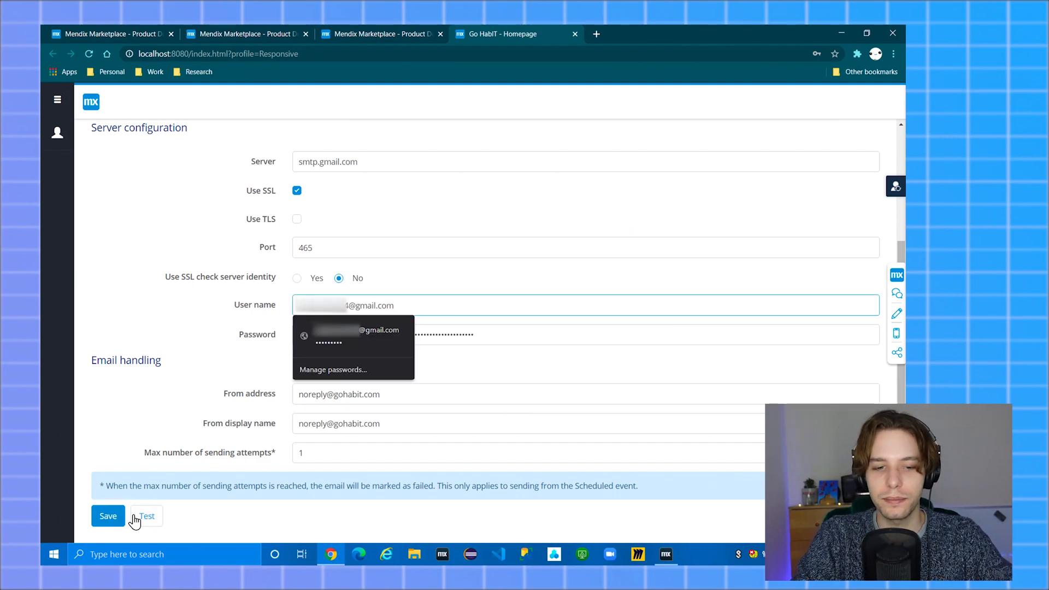
Resend the test message and get a successful connection to the Gmail server.
left_click(146, 516)
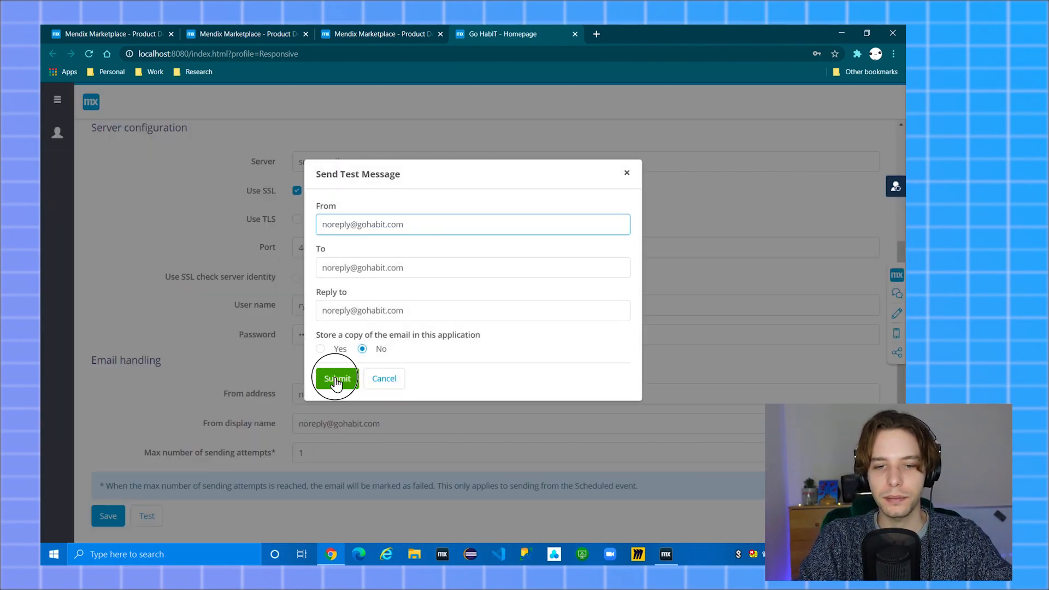
left_click(337, 378)
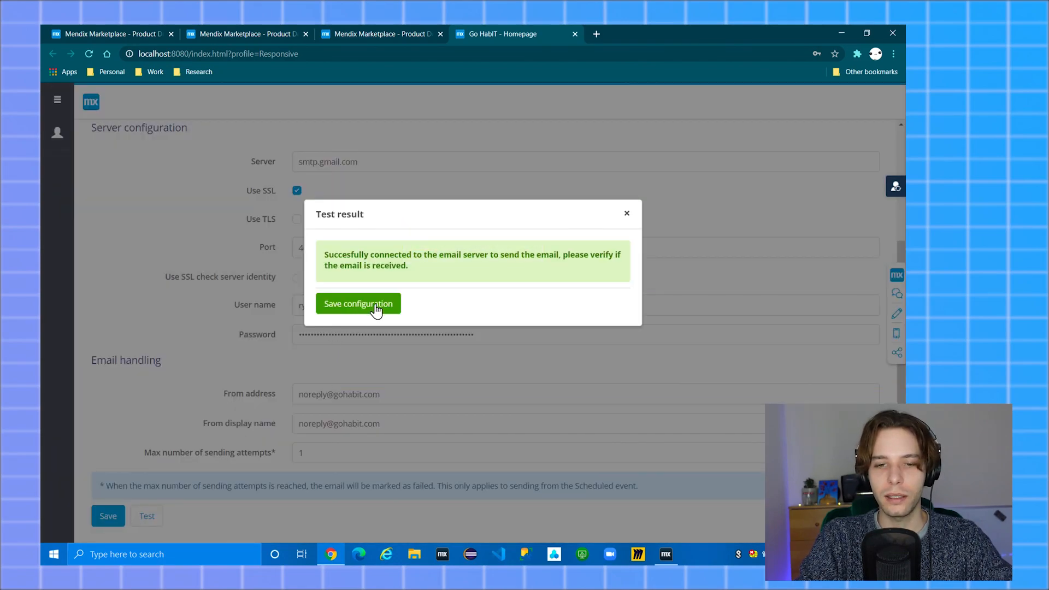
left_click(359, 303)
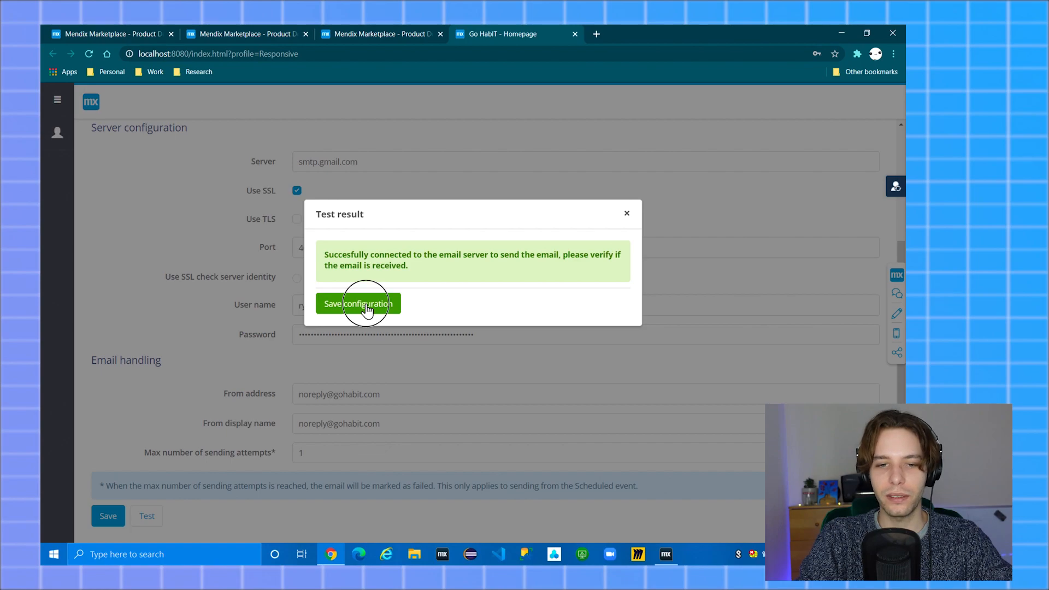
Save the mail configuration and bring up the invite template from the Templates list.
left_click(358, 302)
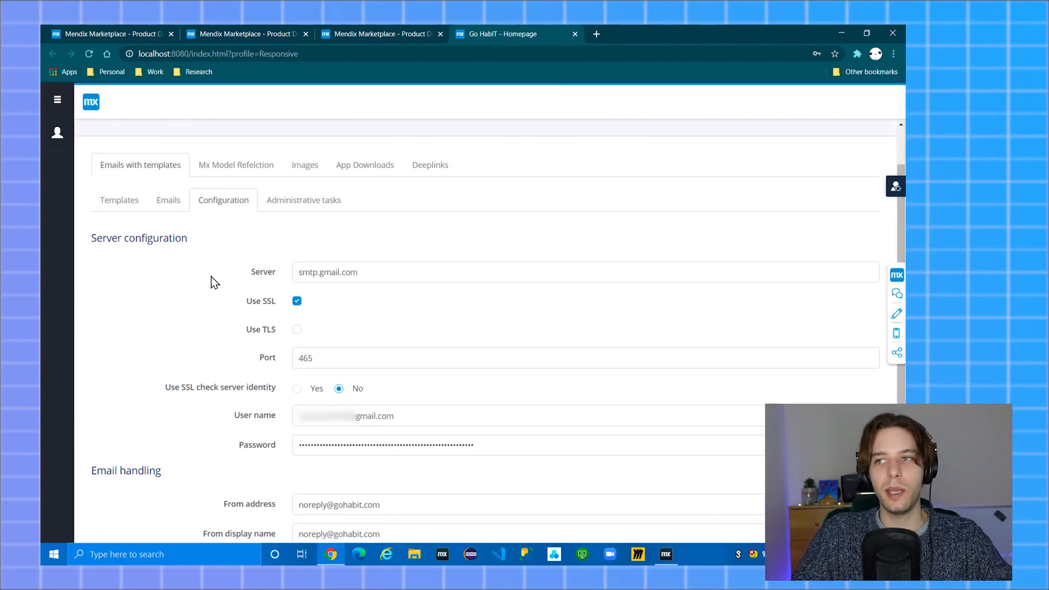
mouse_move(119, 198)
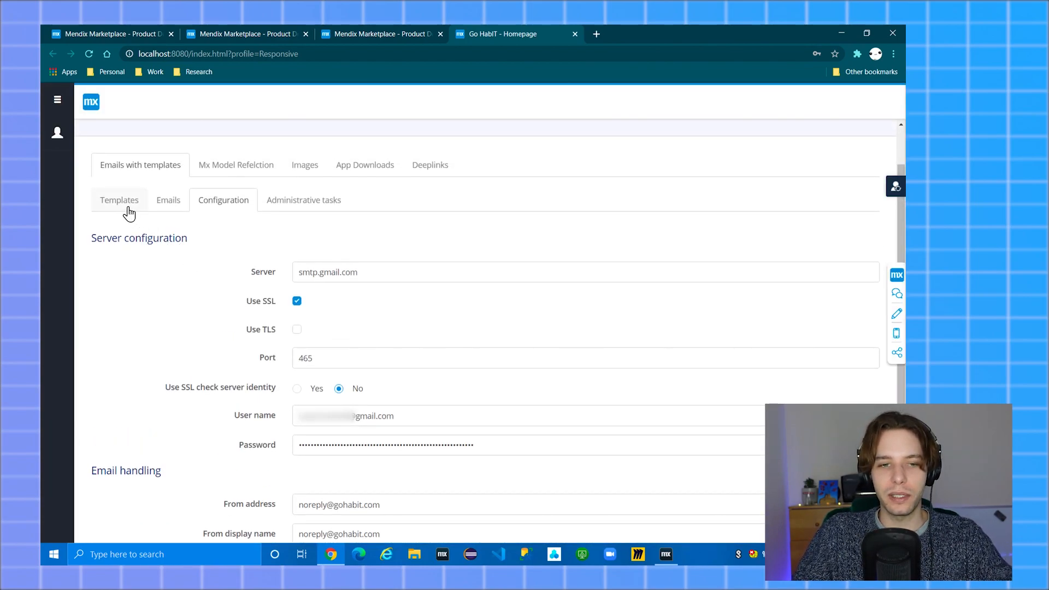
left_click(119, 199)
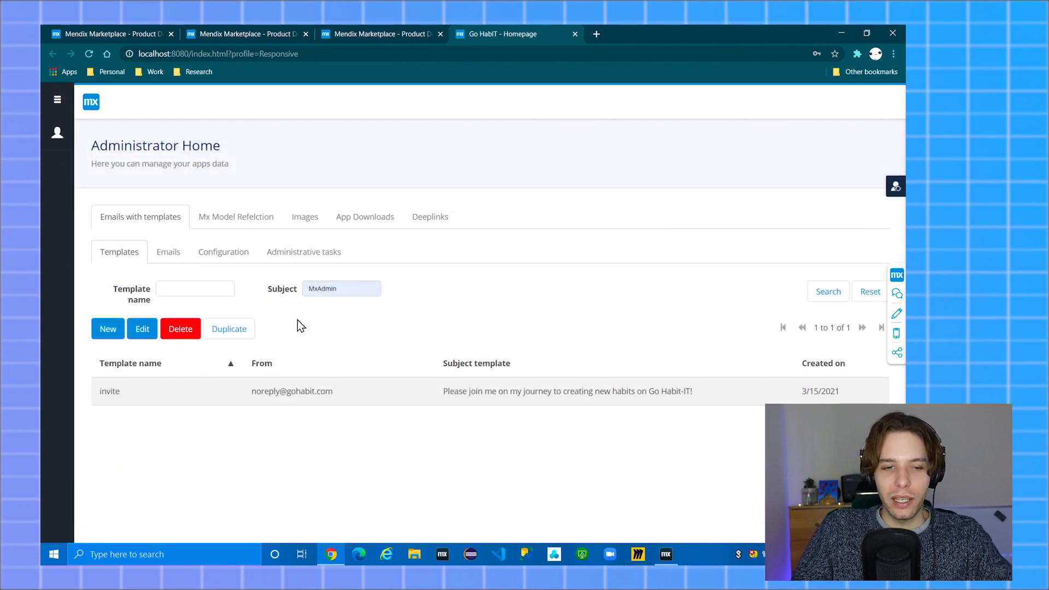
mouse_move(180, 392)
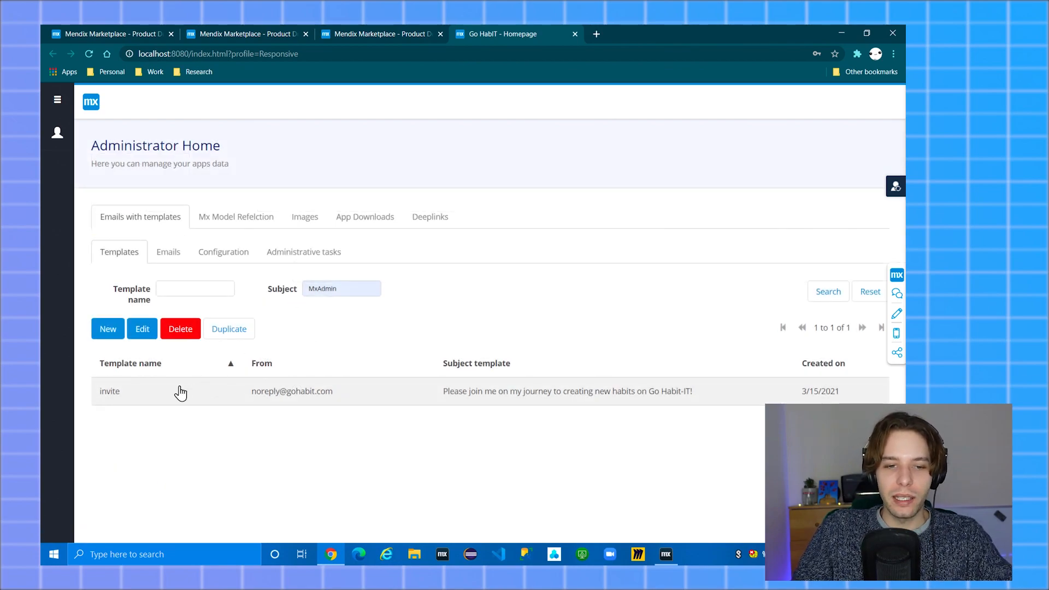
left_click(142, 329)
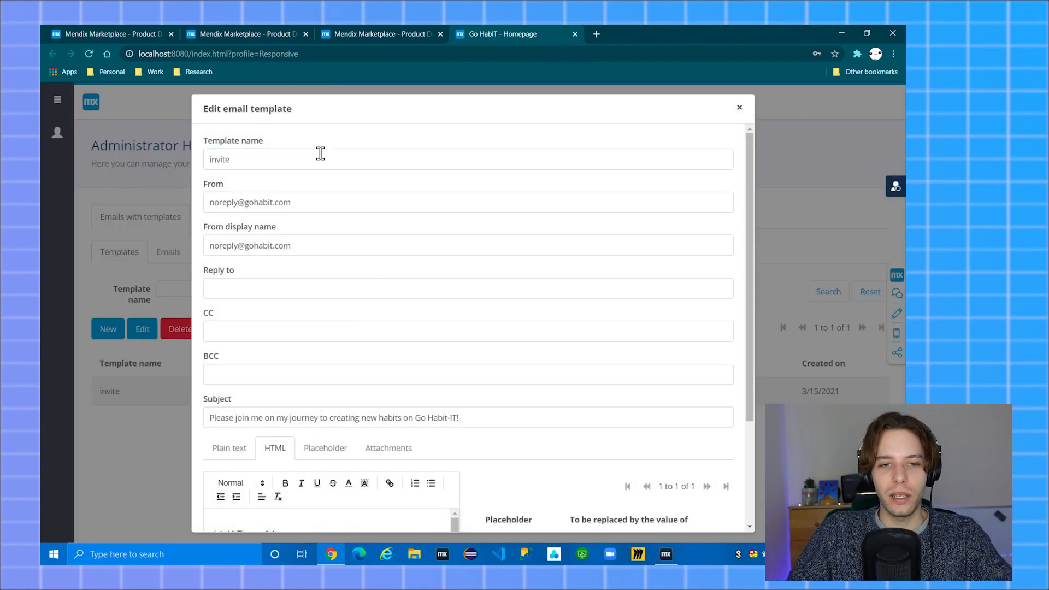
mouse_move(335, 236)
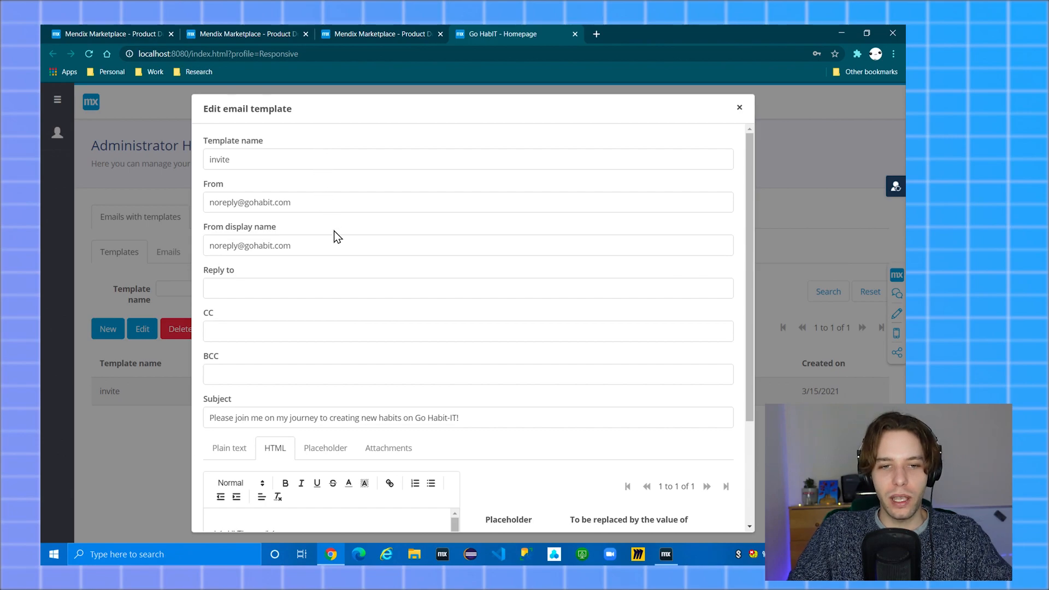
Review the invite template body down to its plain text version.
scroll("down", 3)
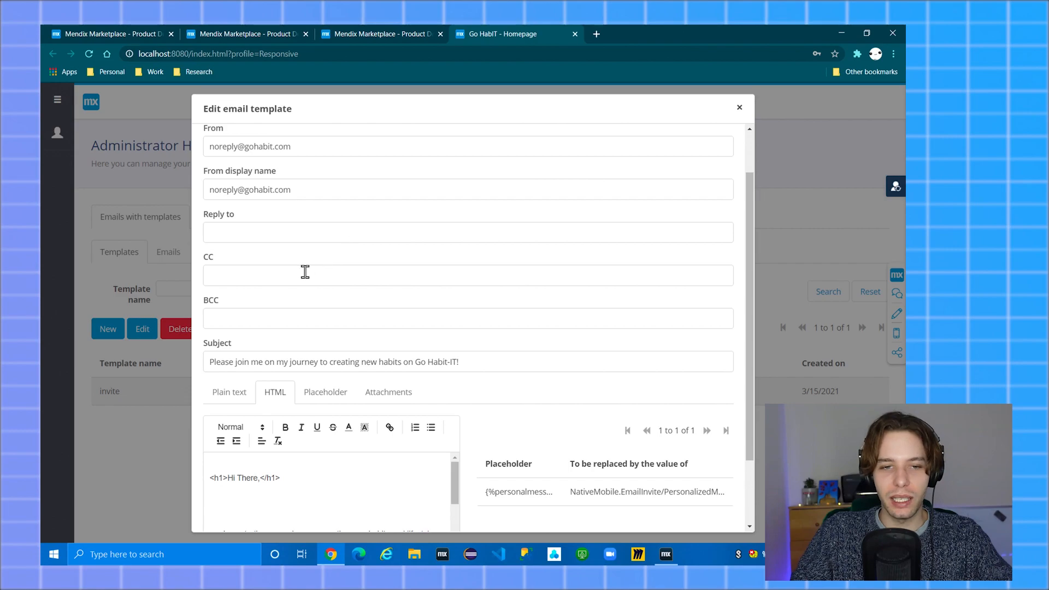
scroll("down", 3)
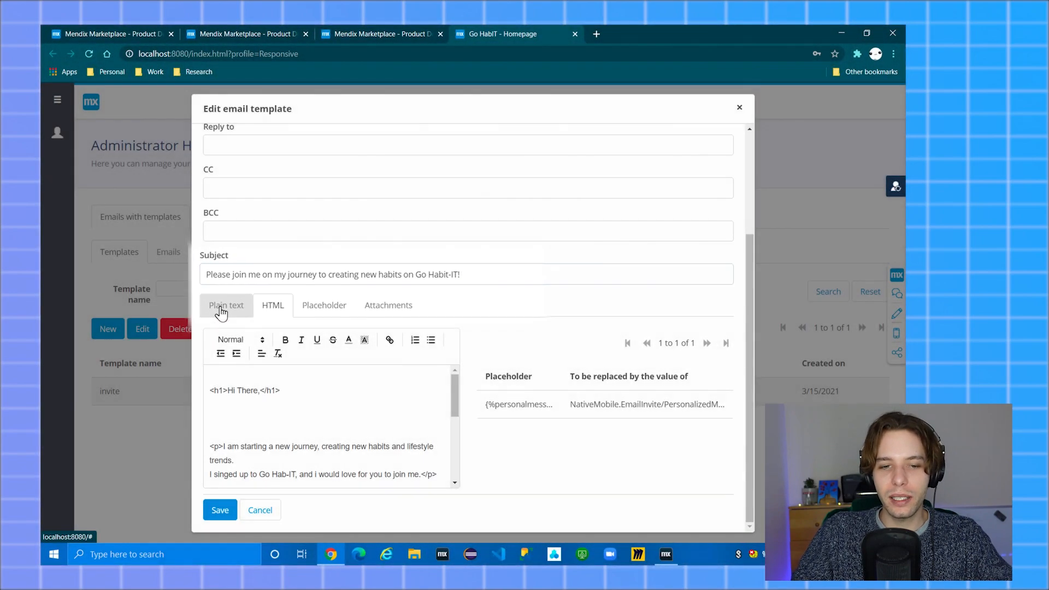
left_click(226, 305)
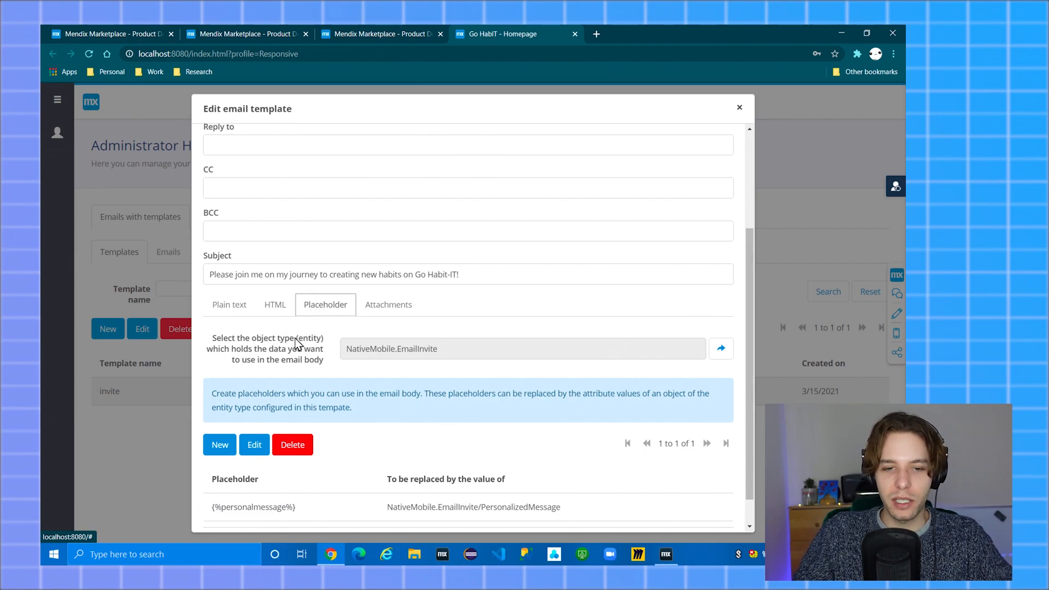
mouse_move(286, 347)
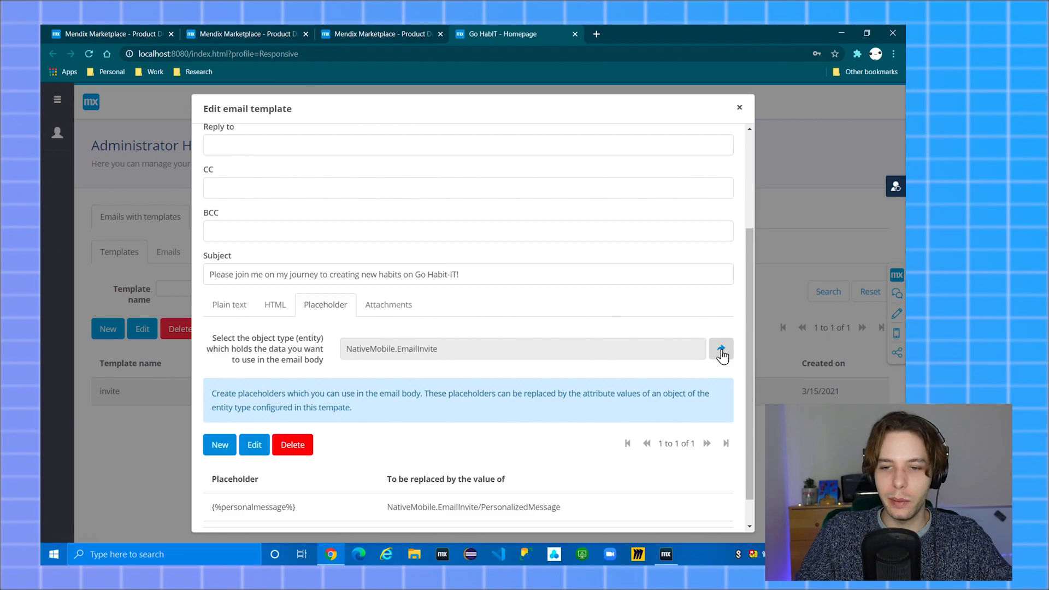
Choose NativeMobile.EmailInvite as the placeholder object type for the invite template.
left_click(721, 349)
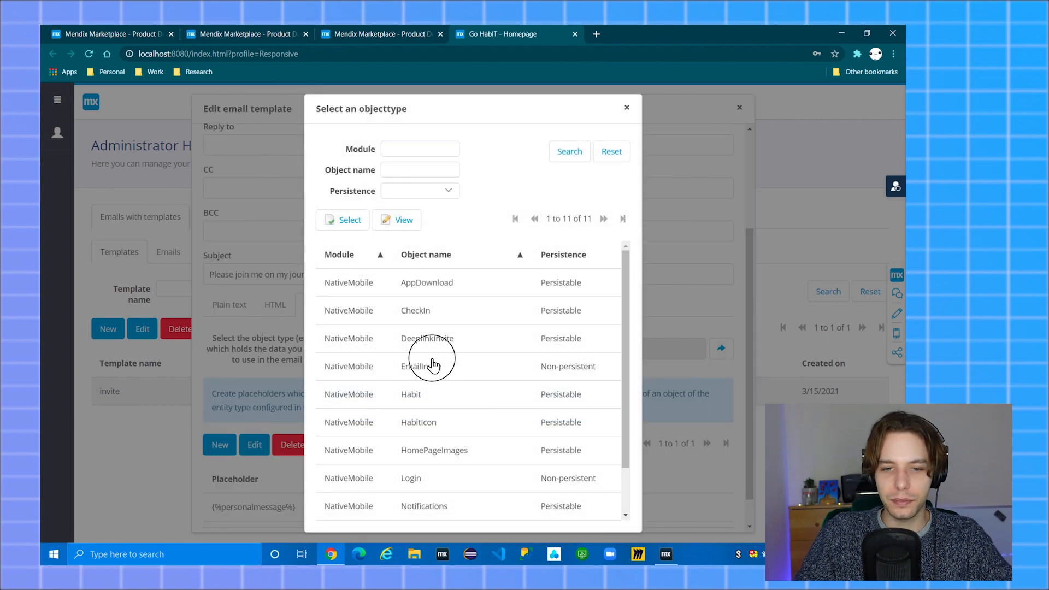
double_click(427, 366)
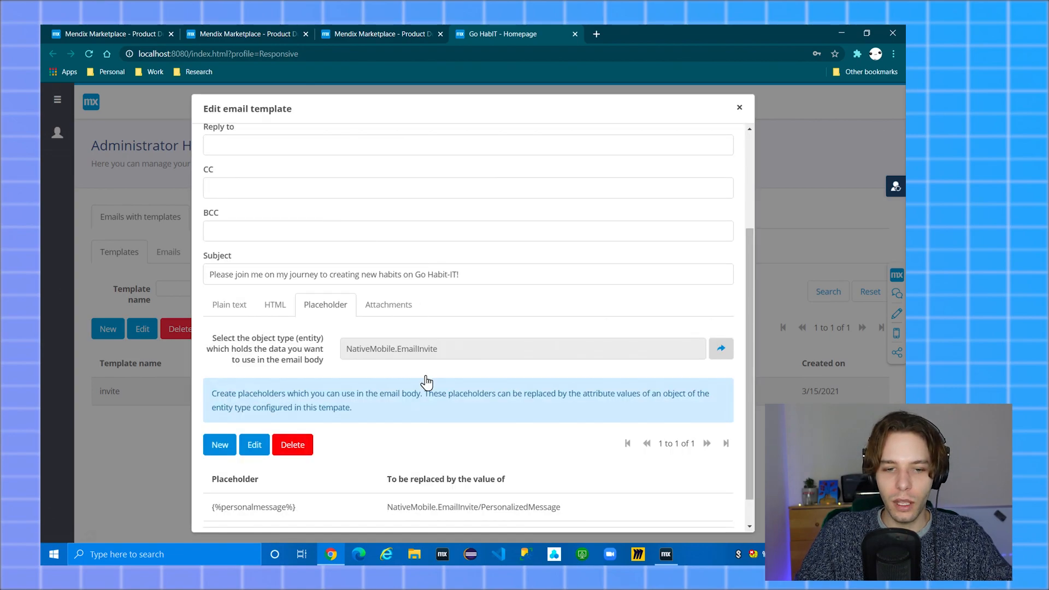
scroll("down", 3)
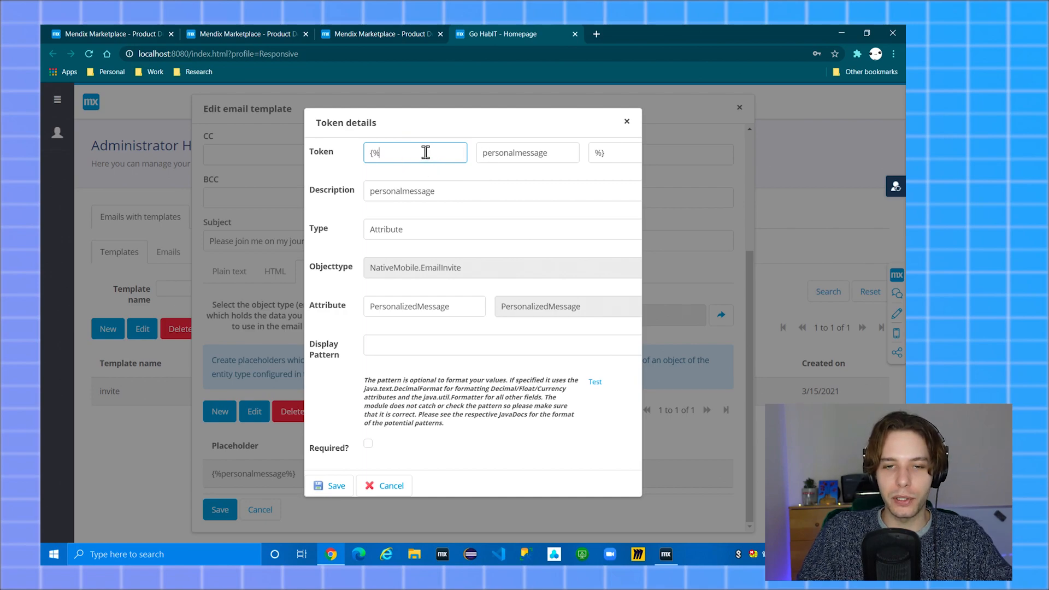
mouse_move(515, 153)
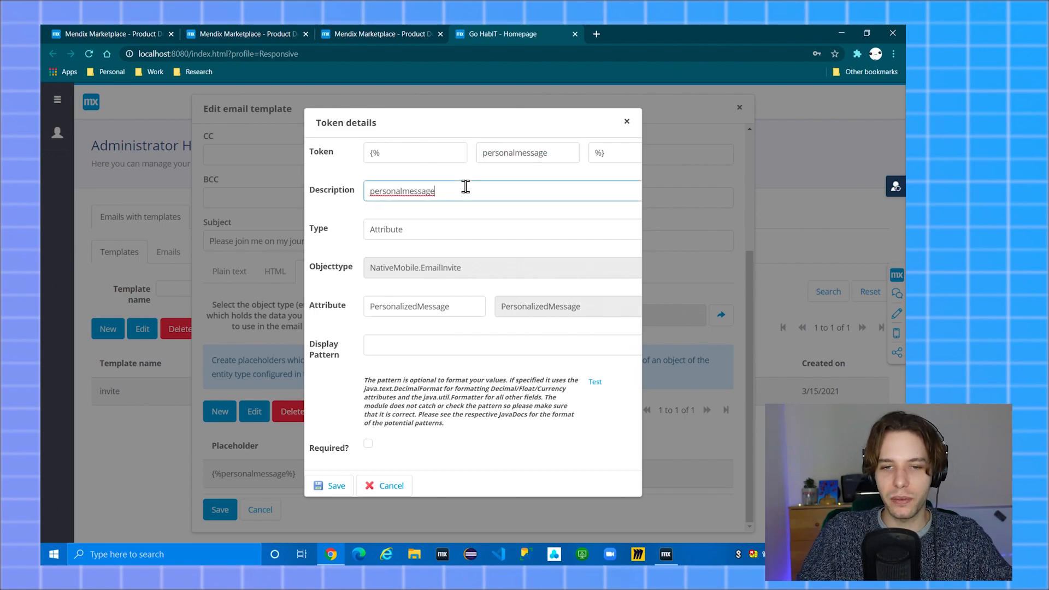
Save the personalmessage token as an Attribute placeholder from EmailInvite's PersonalizedMessage.
left_click(500, 228)
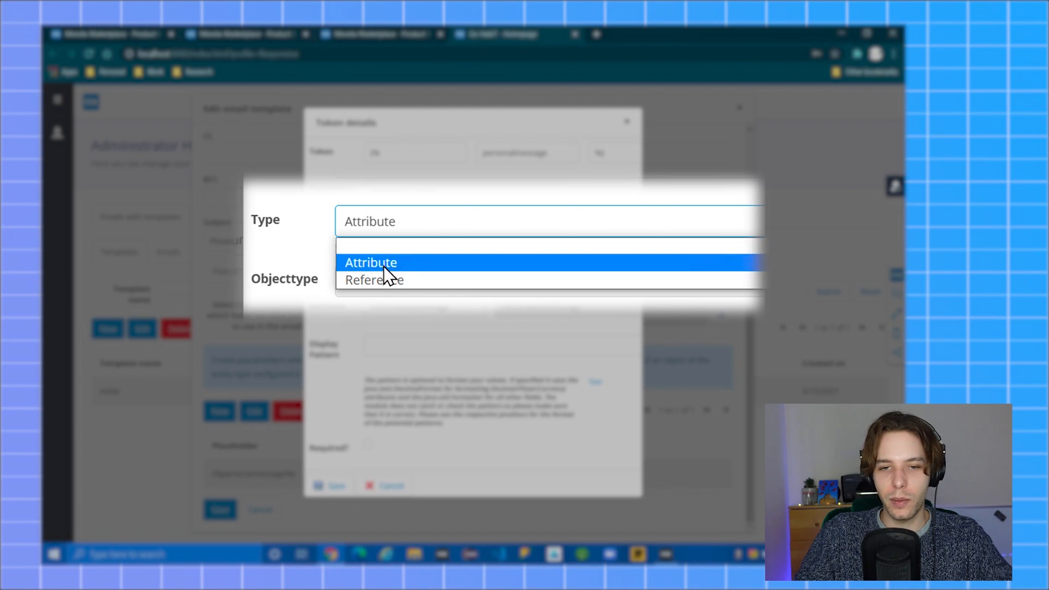
left_click(370, 262)
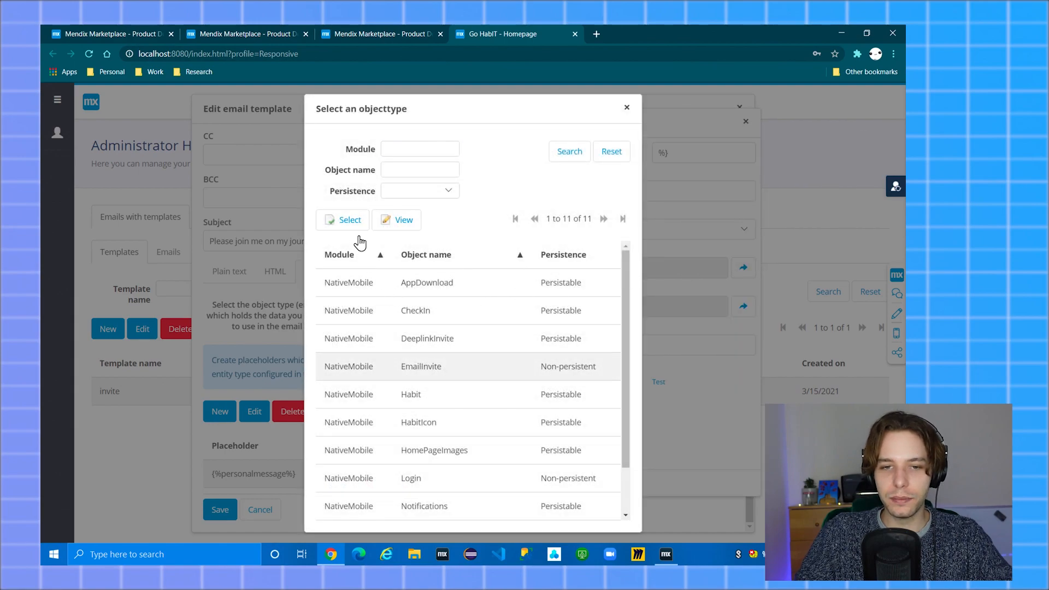
left_click(349, 220)
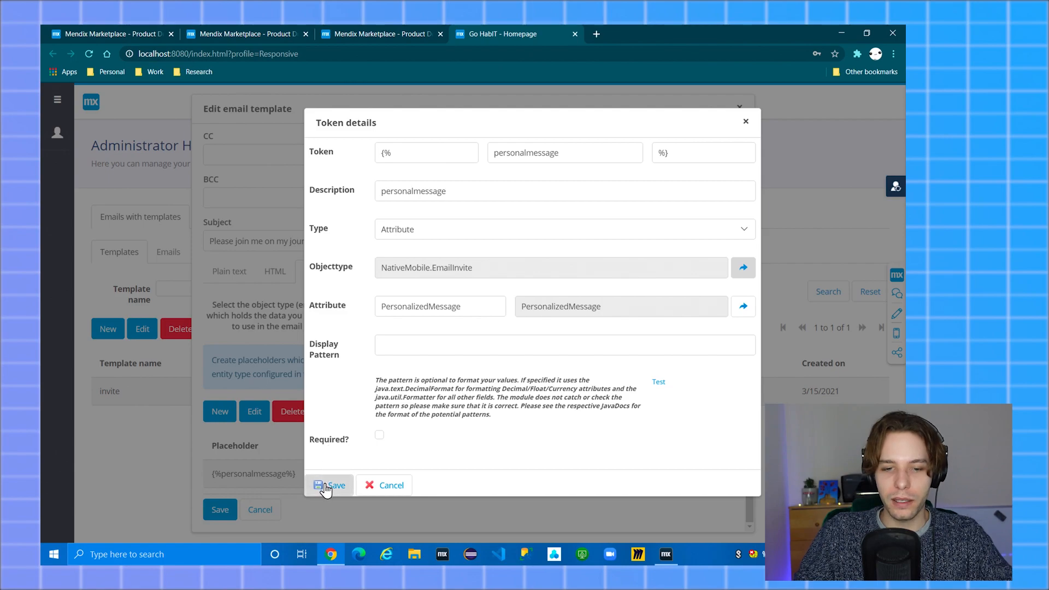
left_click(330, 485)
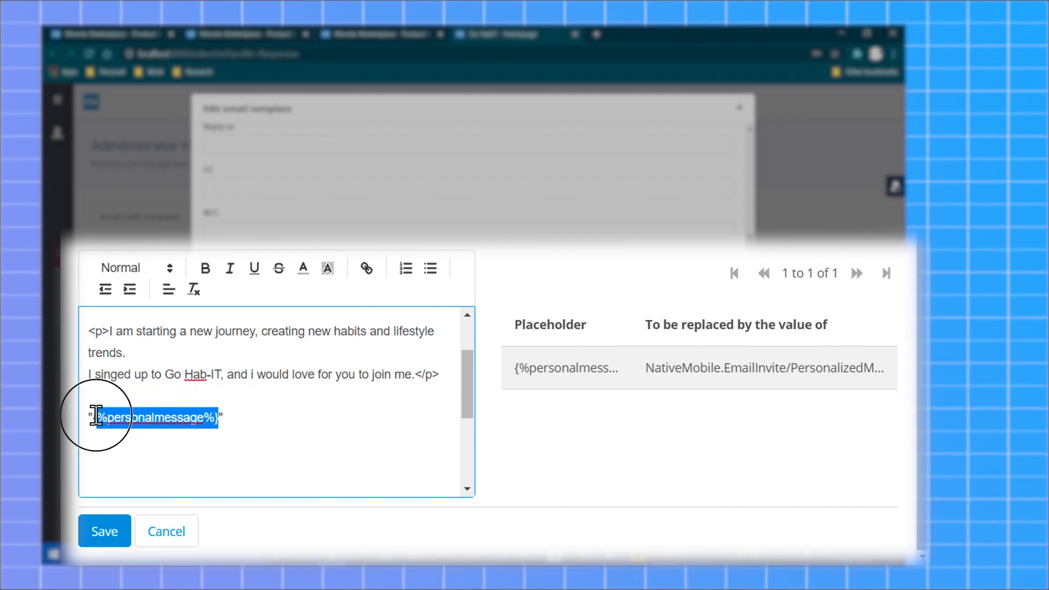
mouse_move(633, 312)
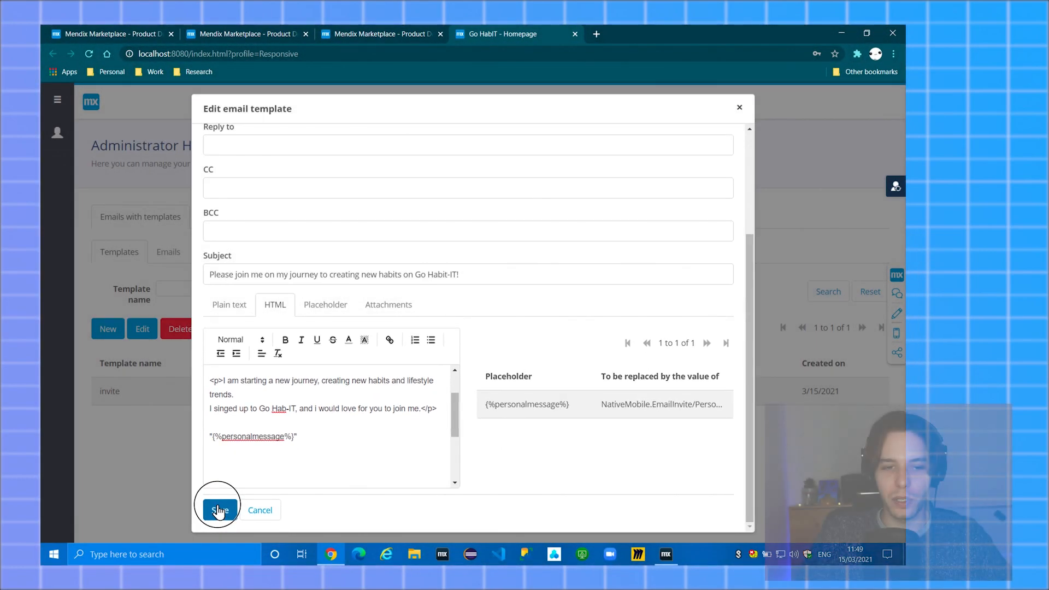
Save the invite template with {%personalmessage%} in its HTML body.
left_click(220, 510)
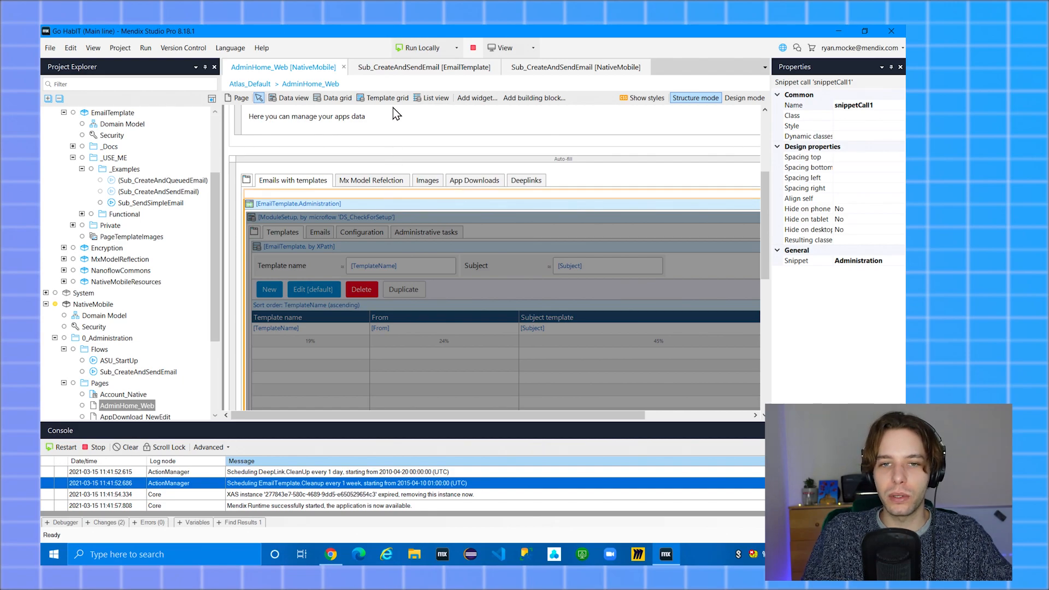
Compare the EmailTemplate example microflow, then switch to the NativeMobile Sub_CreateAndSendEmail.
left_click(424, 67)
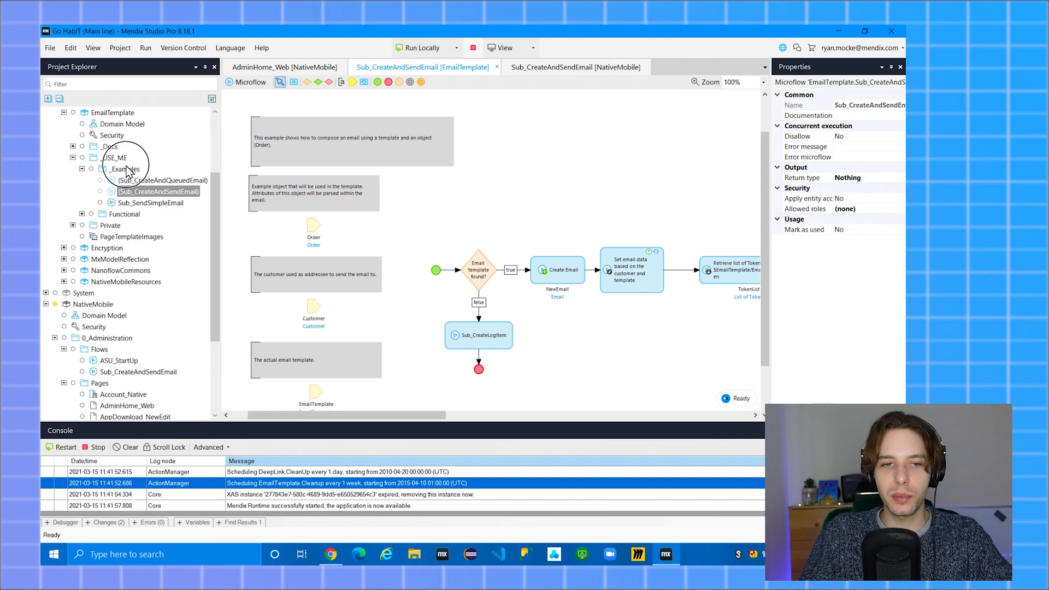
left_click(122, 168)
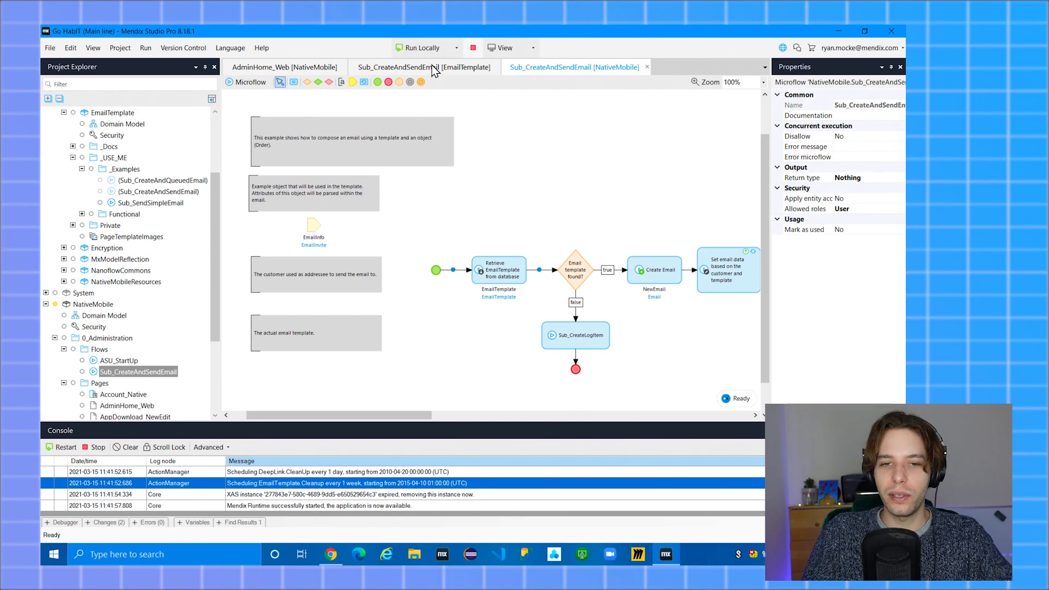
left_click(423, 66)
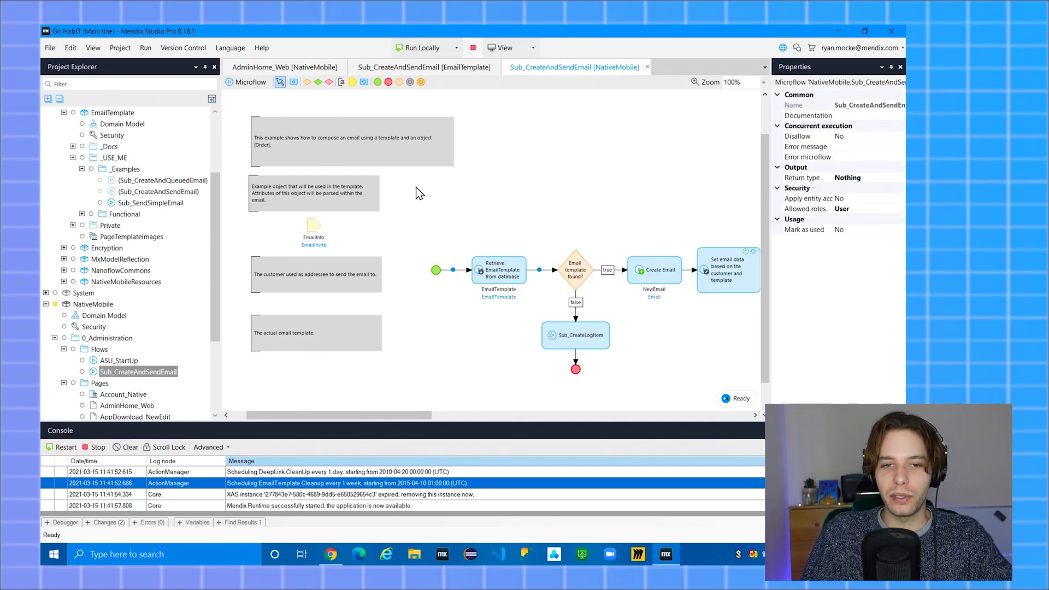
left_click(313, 223)
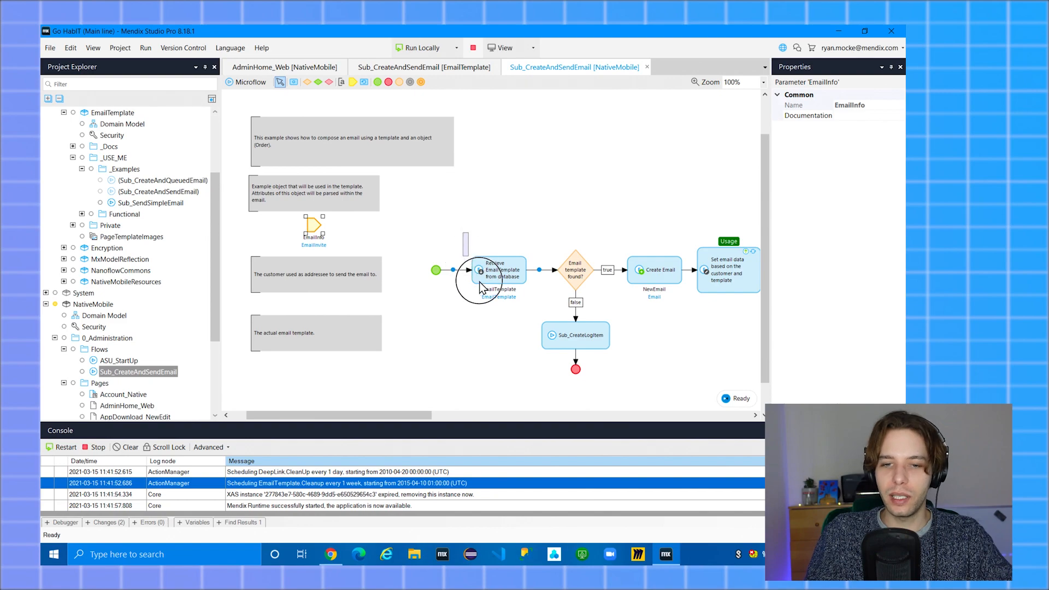
left_click(501, 273)
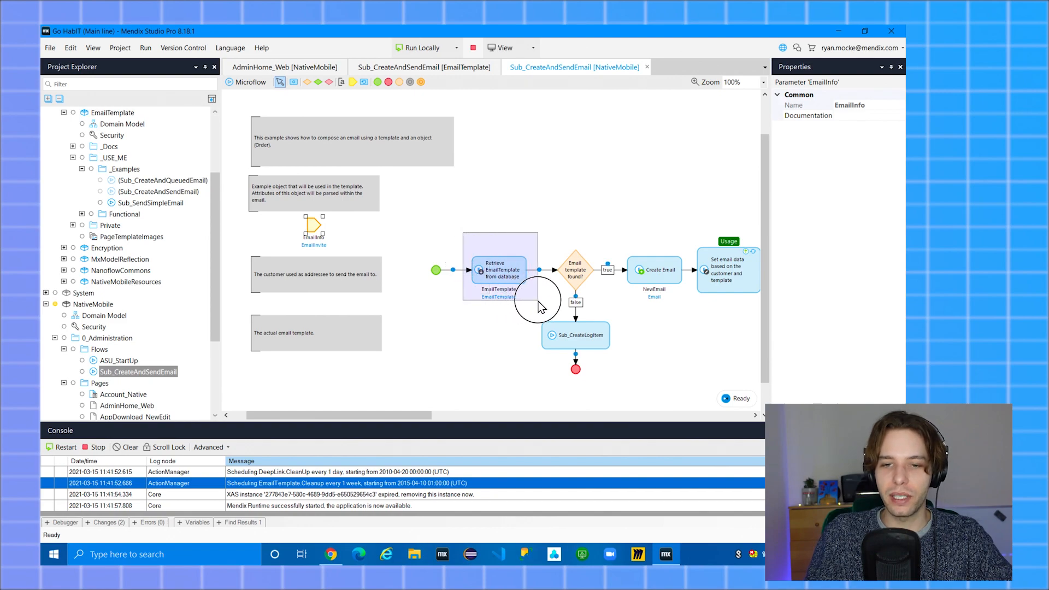
left_click(501, 270)
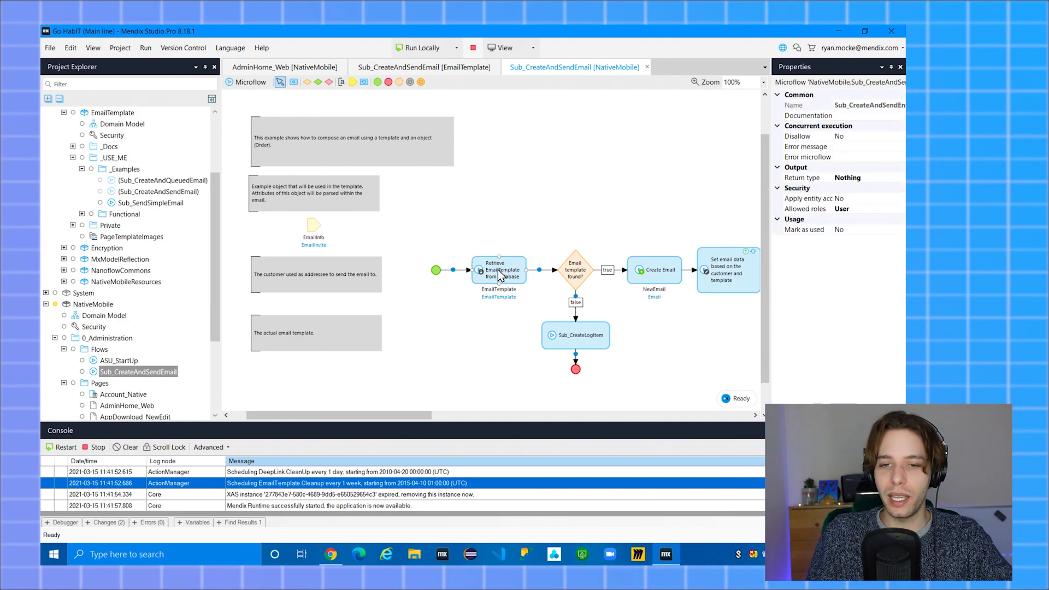
double_click(498, 270)
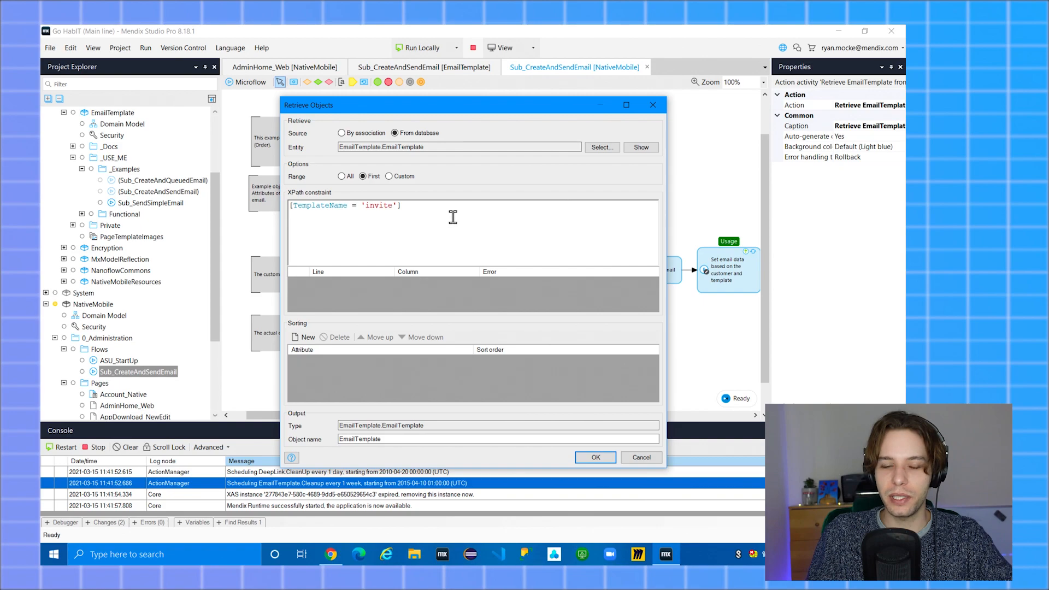
triple_click(344, 206)
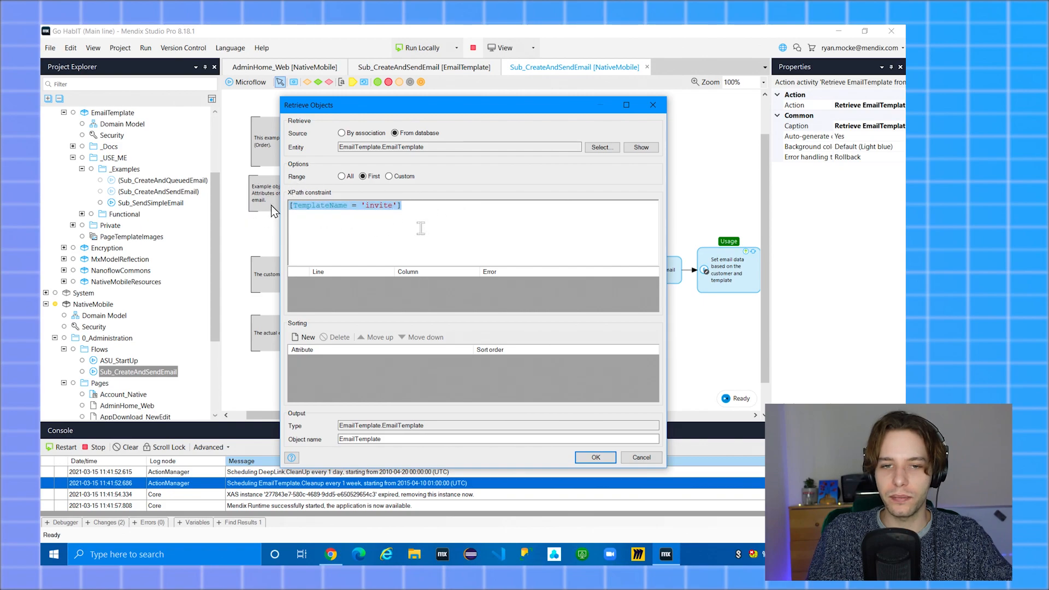
left_click(595, 457)
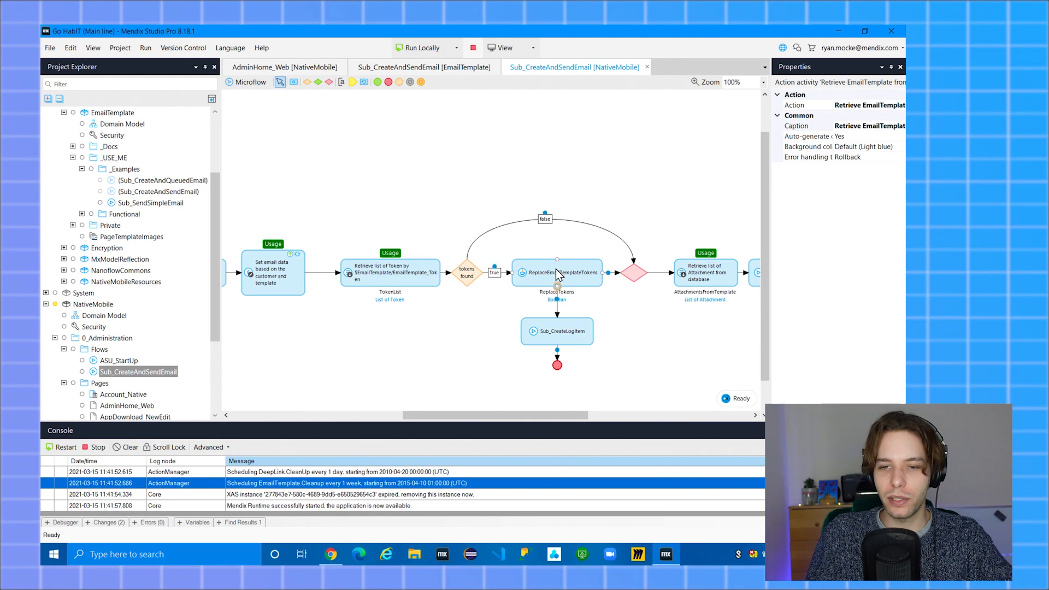
Set $EmailInfo as the data object of the ReplaceEmailTemplateTokens activity.
double_click(558, 272)
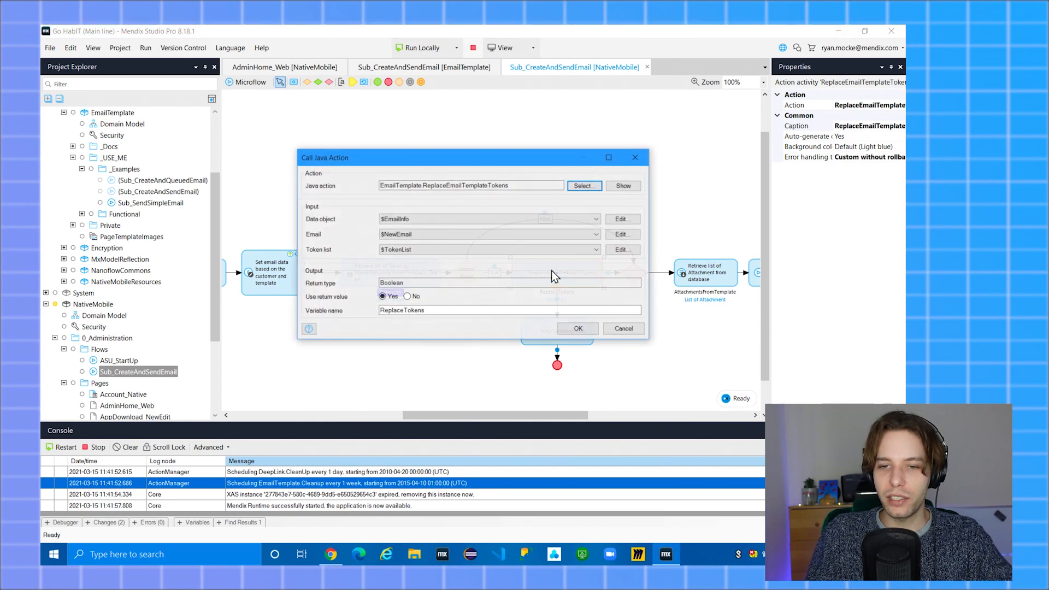
left_click(591, 218)
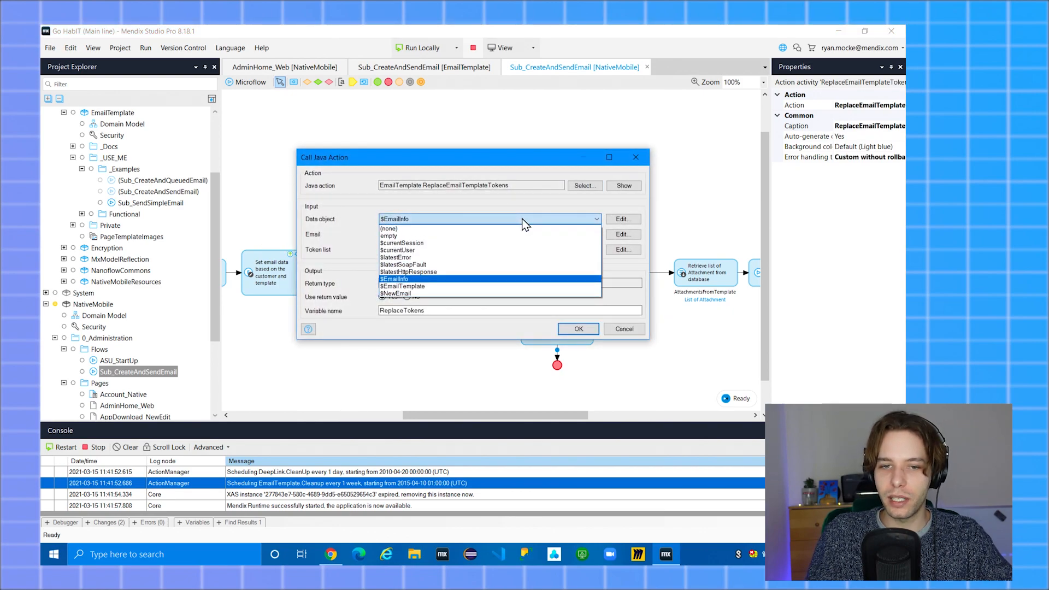
left_click(395, 279)
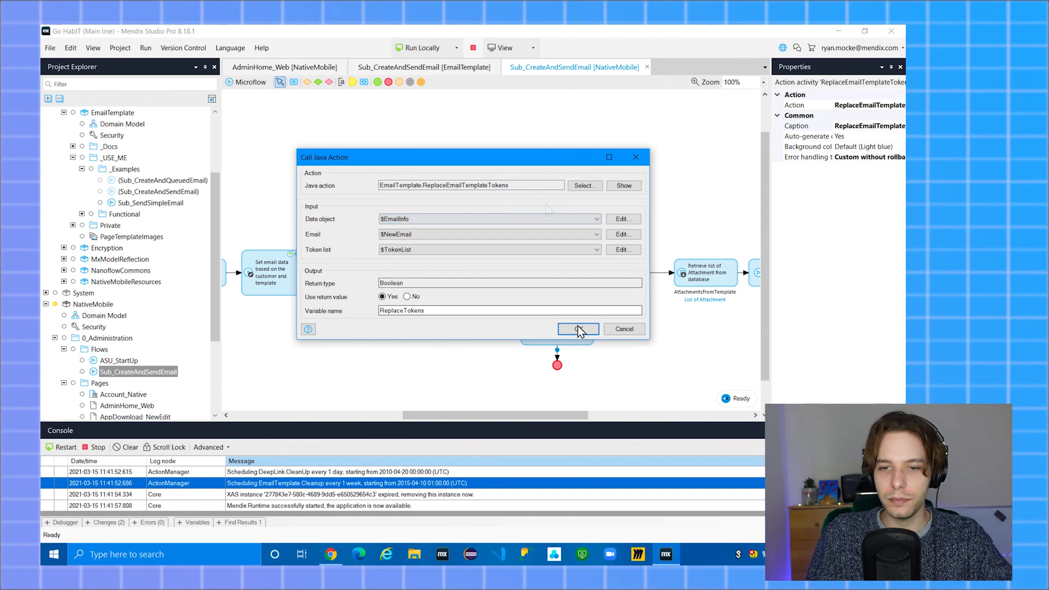
left_click(578, 329)
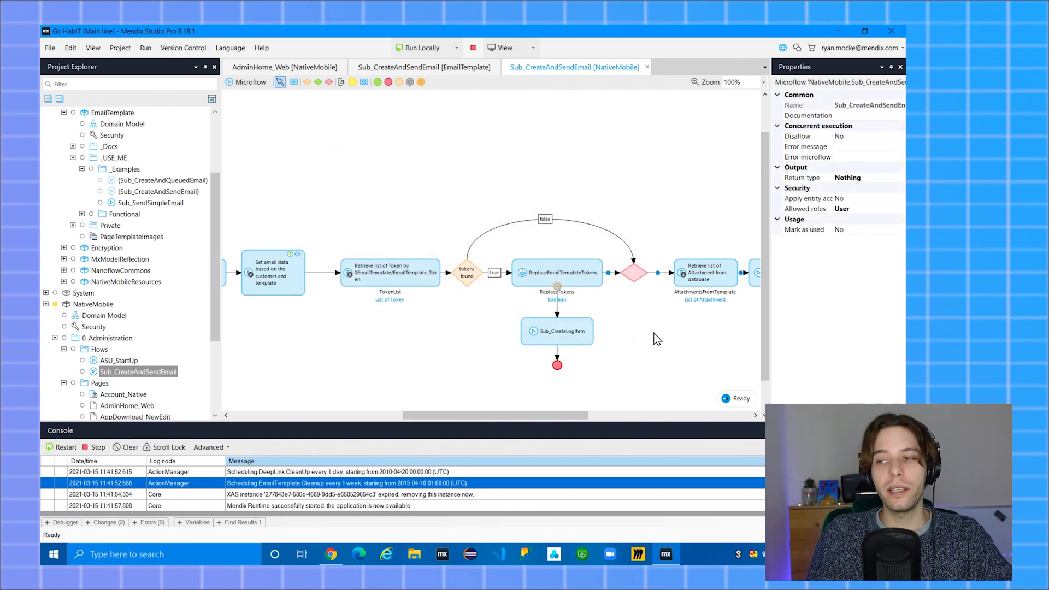